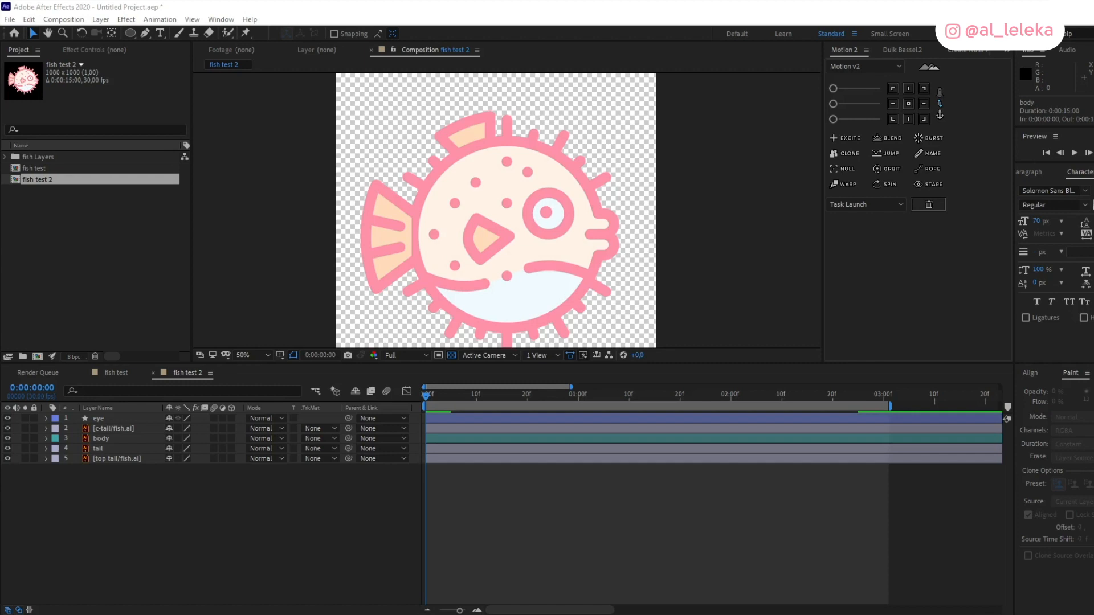
Switch to the 'fish test' composition to view its body layer's looping wiggle expression.
{"action": "left_click", "coordinate": [115, 372]}
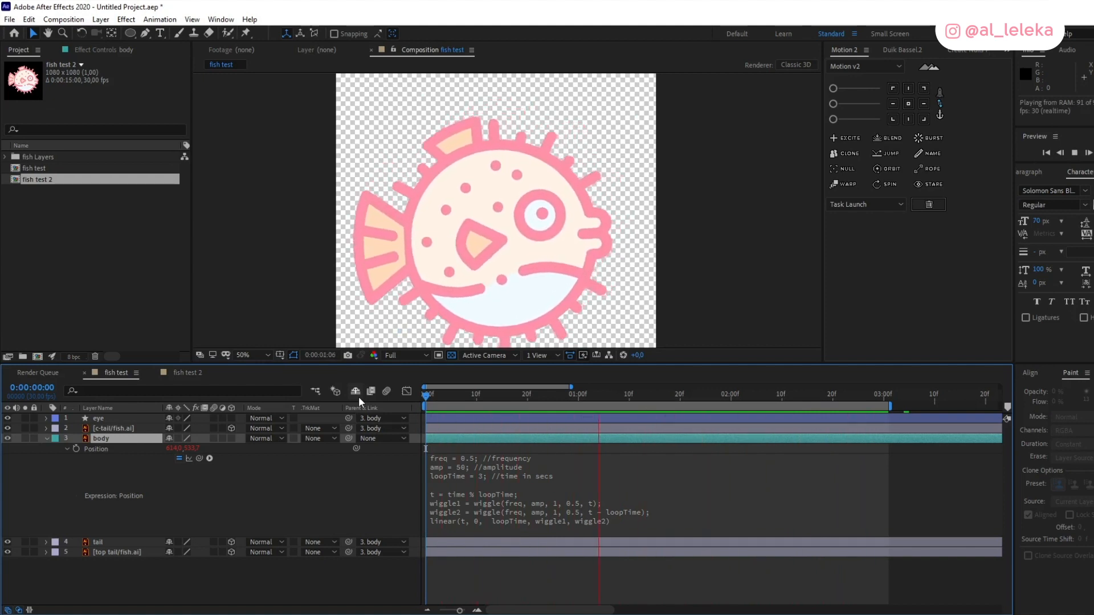
Preview the finished looping fish animation, then return to 'fish test 2'.
{"action": "left_click", "coordinate": [452, 395]}
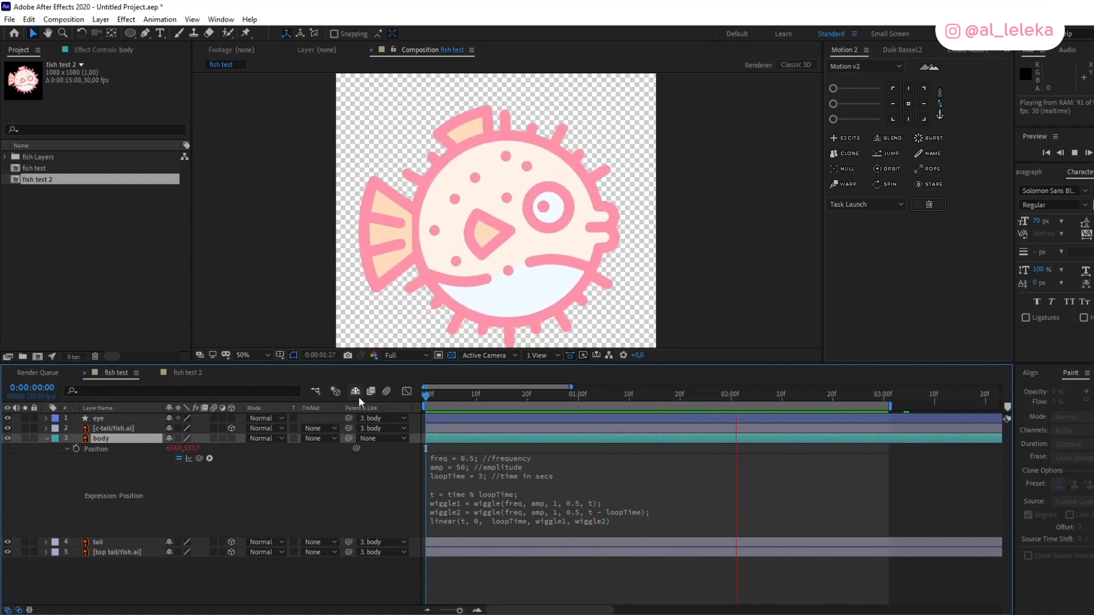
{"action": "left_click", "coordinate": [184, 372]}
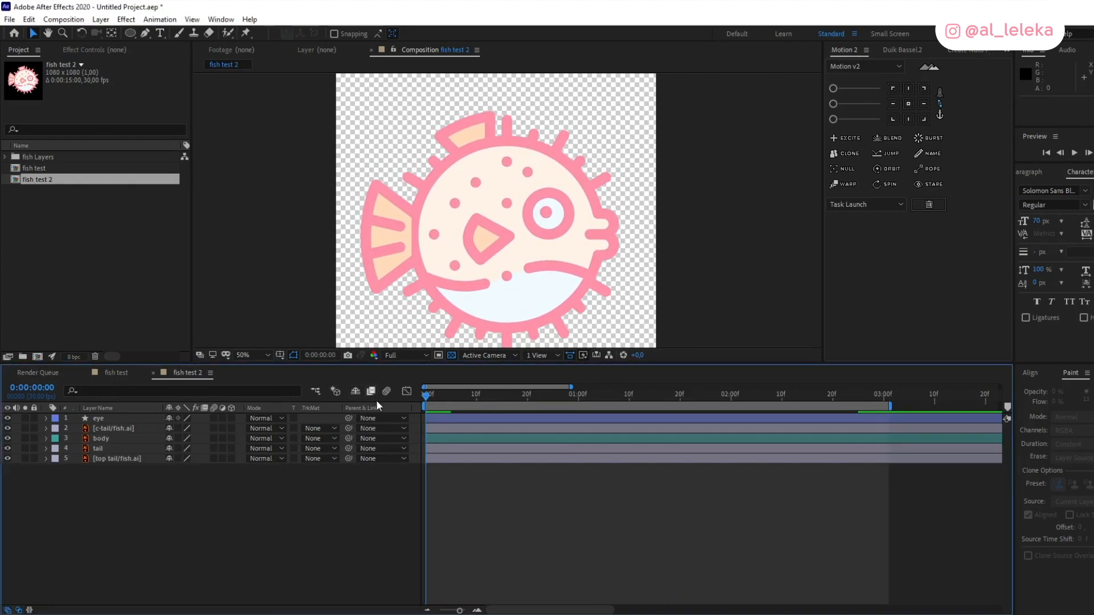
Select the body layer in 'fish test 2' and reveal its Position and Rotation.
{"action": "left_click", "coordinate": [99, 448]}
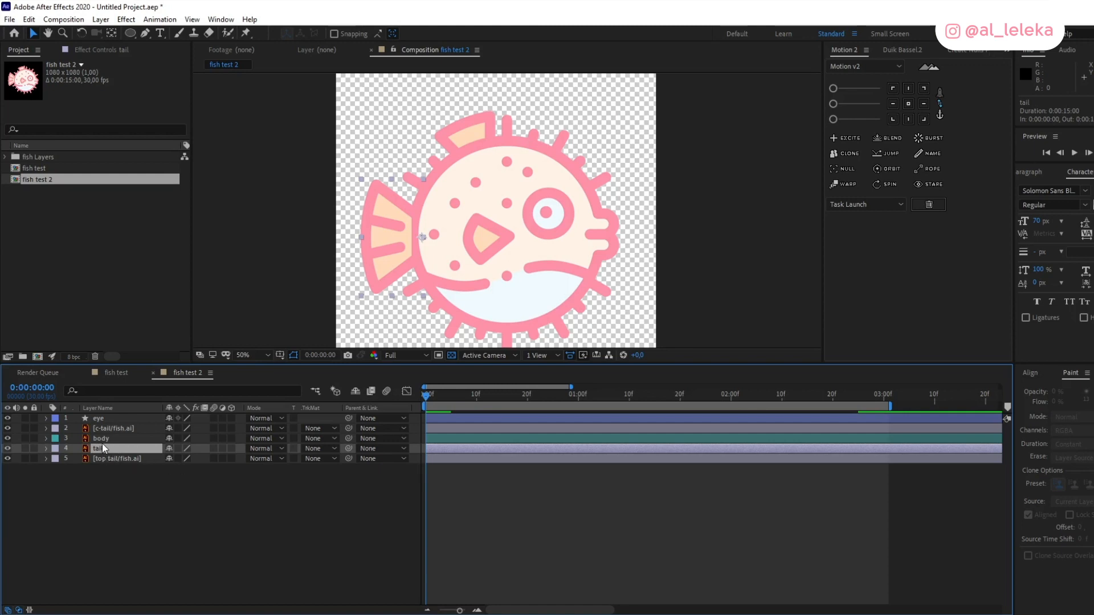
{"action": "left_click", "coordinate": [101, 438]}
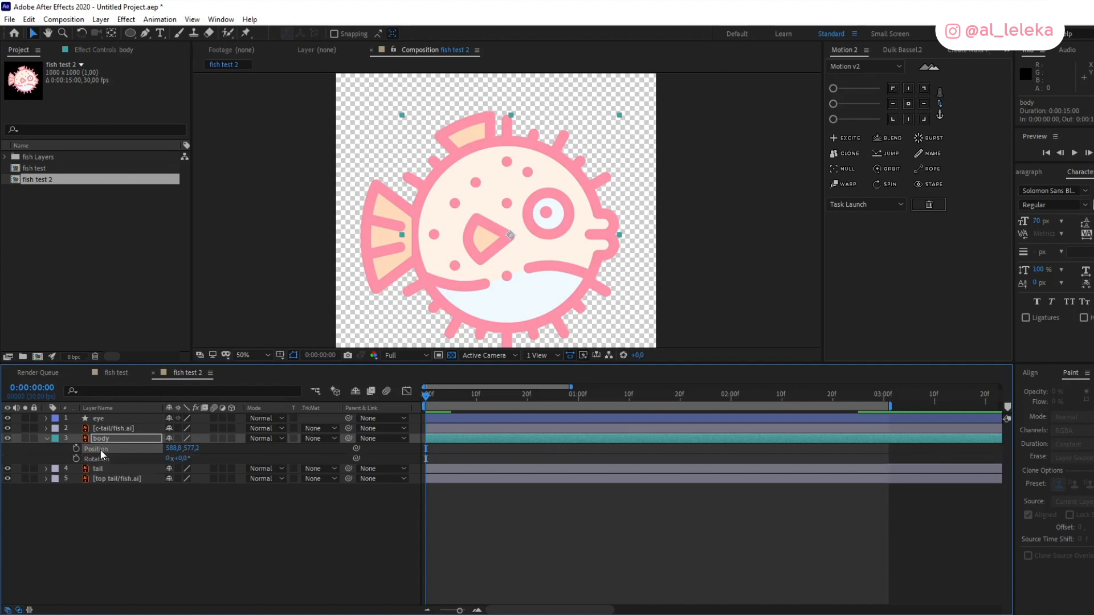
Parent eye, c-tail, tail and top tail to body, and add body's Position expression.
{"action": "left_click", "coordinate": [116, 479]}
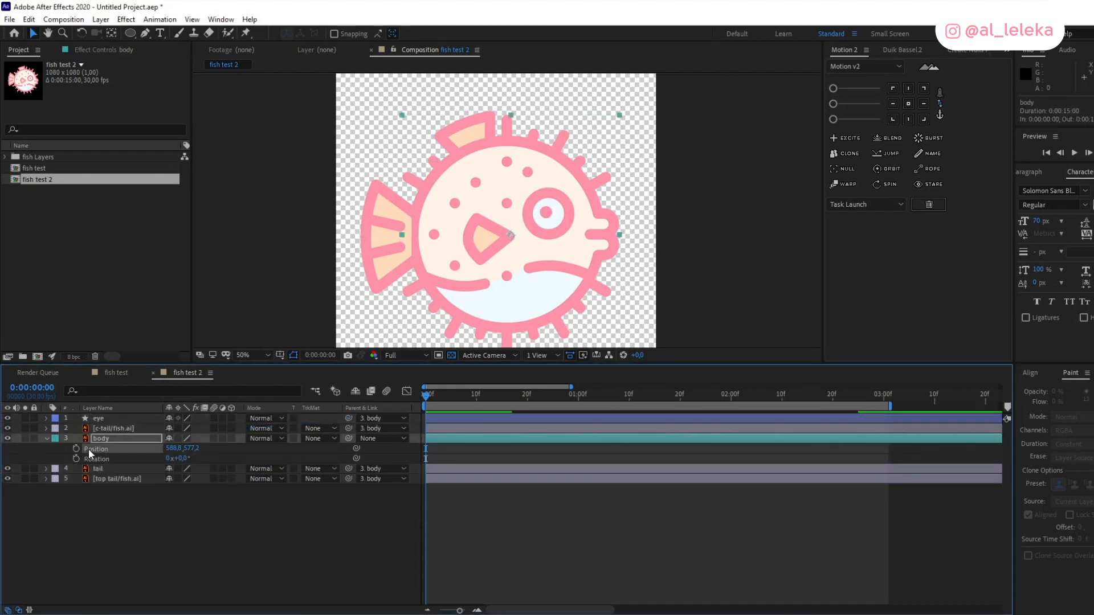
{"action": "left_click", "coordinate": [74, 448]}
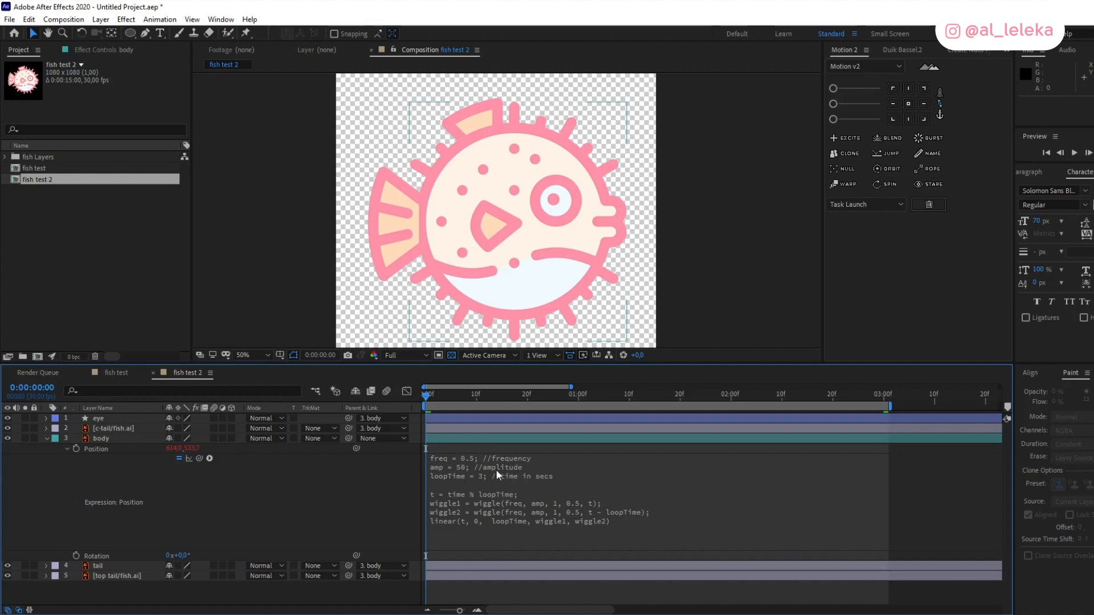
{"action": "mouse_move", "coordinate": [544, 484]}
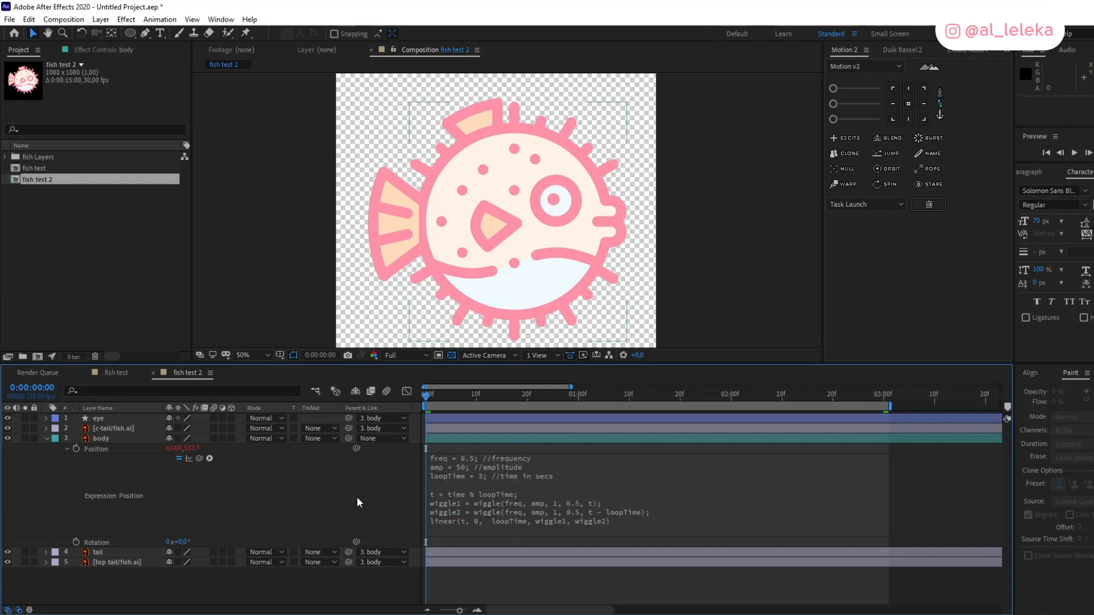
Copy the wiggle expression into body's Rotation, editing its amplitude value to 100.
{"action": "key", "text": "space"}
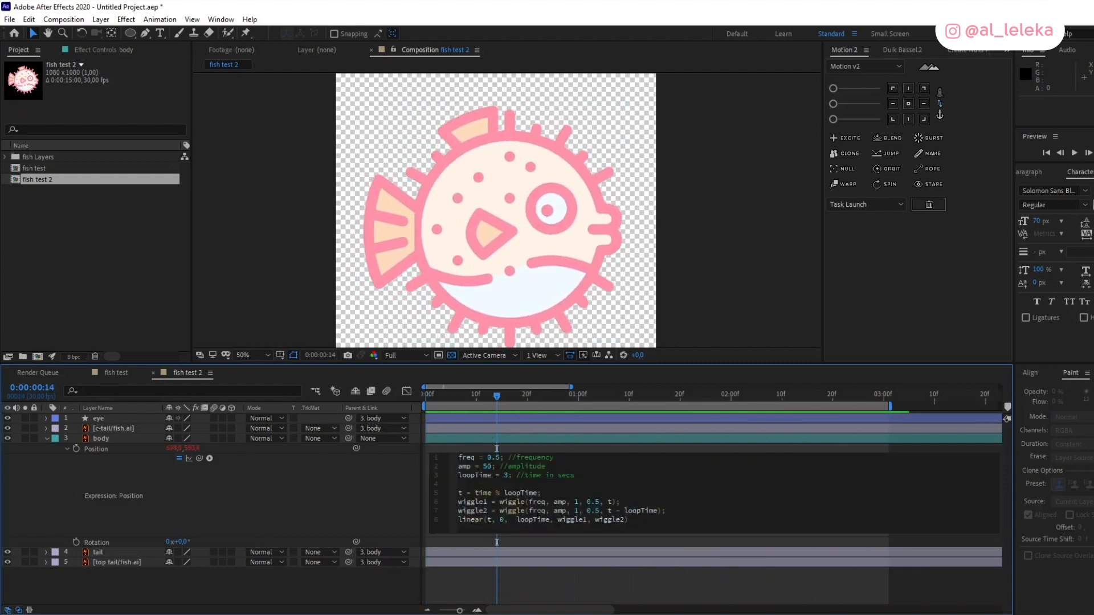
{"action": "key", "text": "Backspace"}
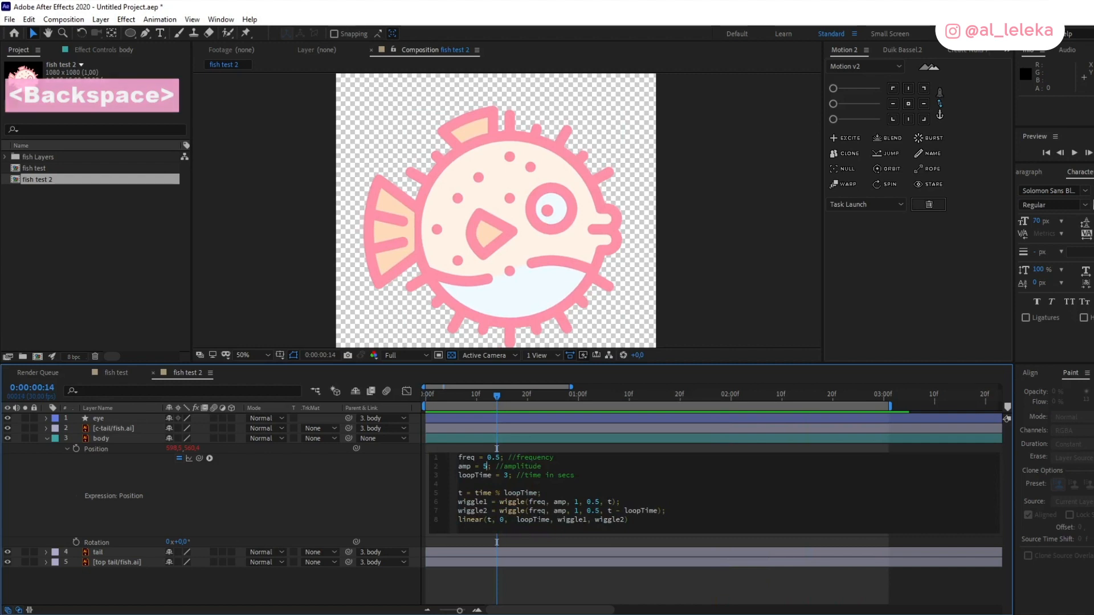
{"action": "type", "text": "100"}
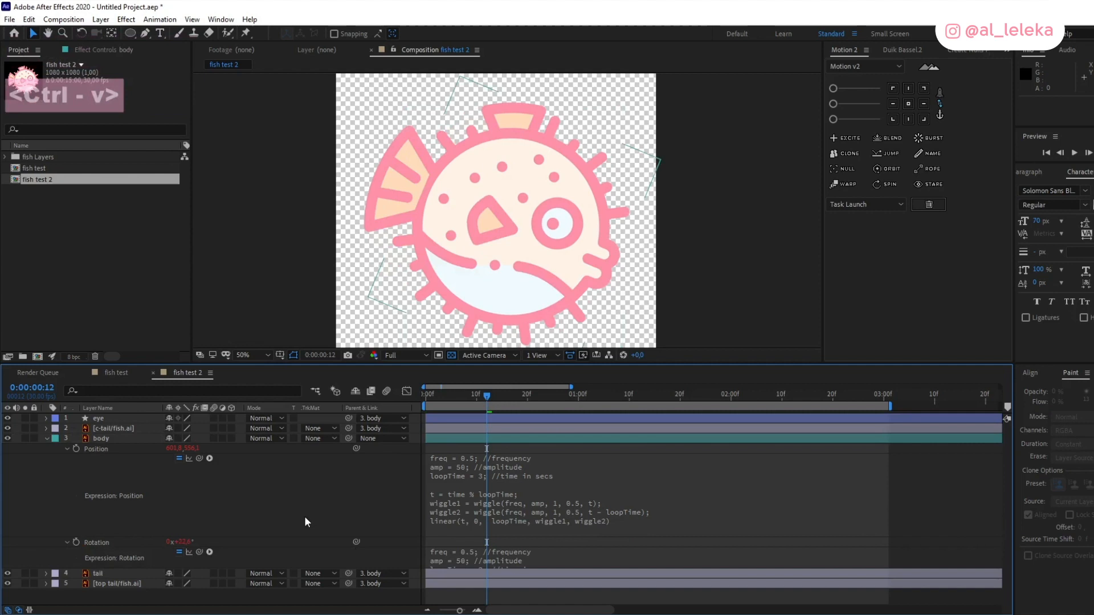
Change the Rotation wiggle expression's amplitude to 10 and apply it.
{"action": "key", "text": "space"}
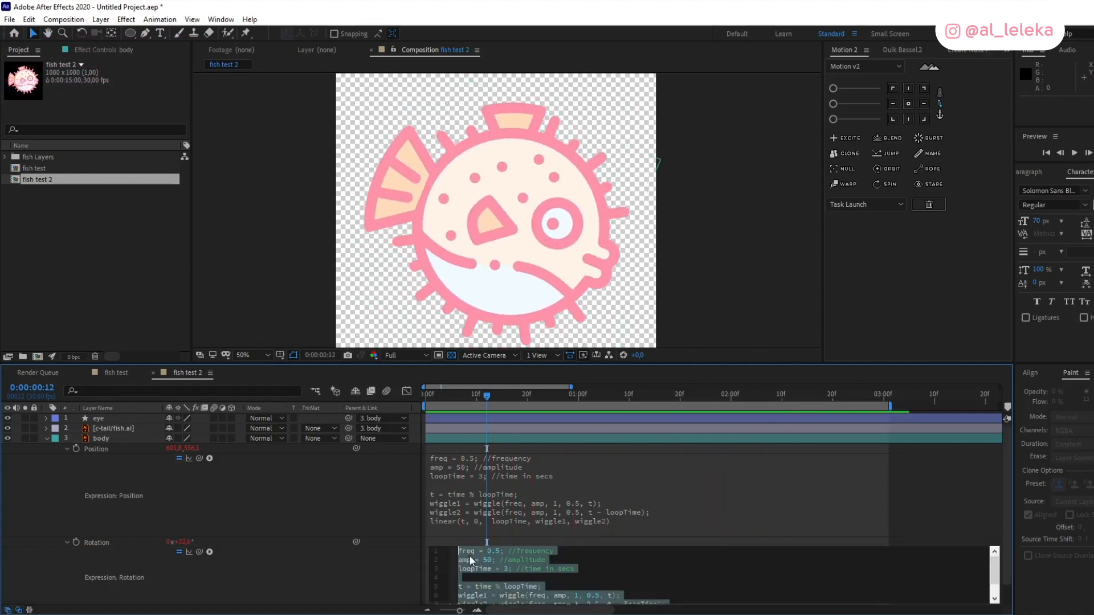
{"action": "key", "text": "backspace"}
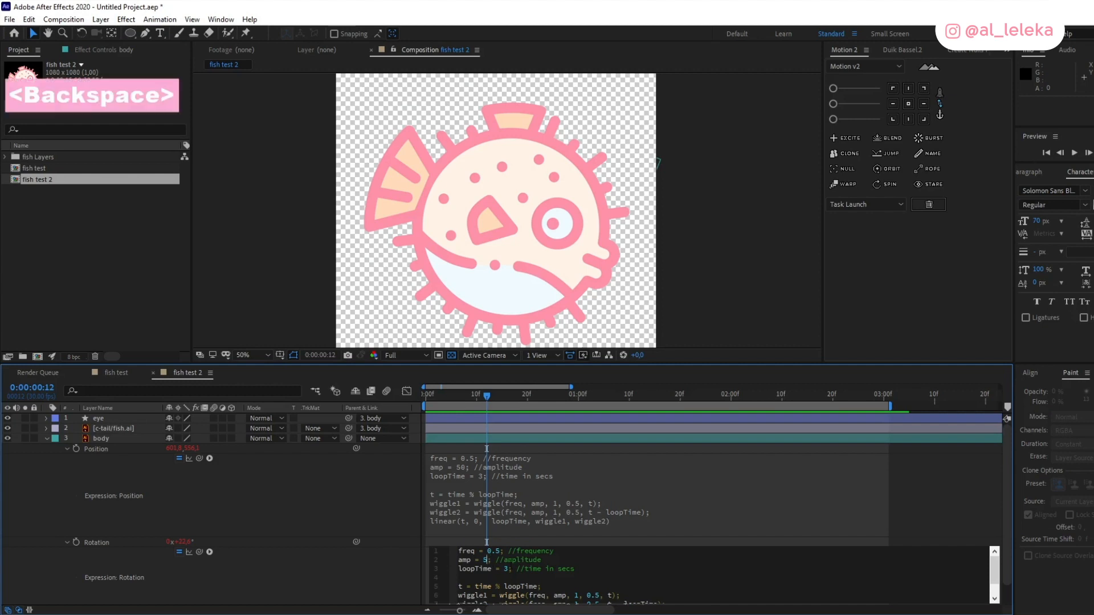
{"action": "type", "text": "10"}
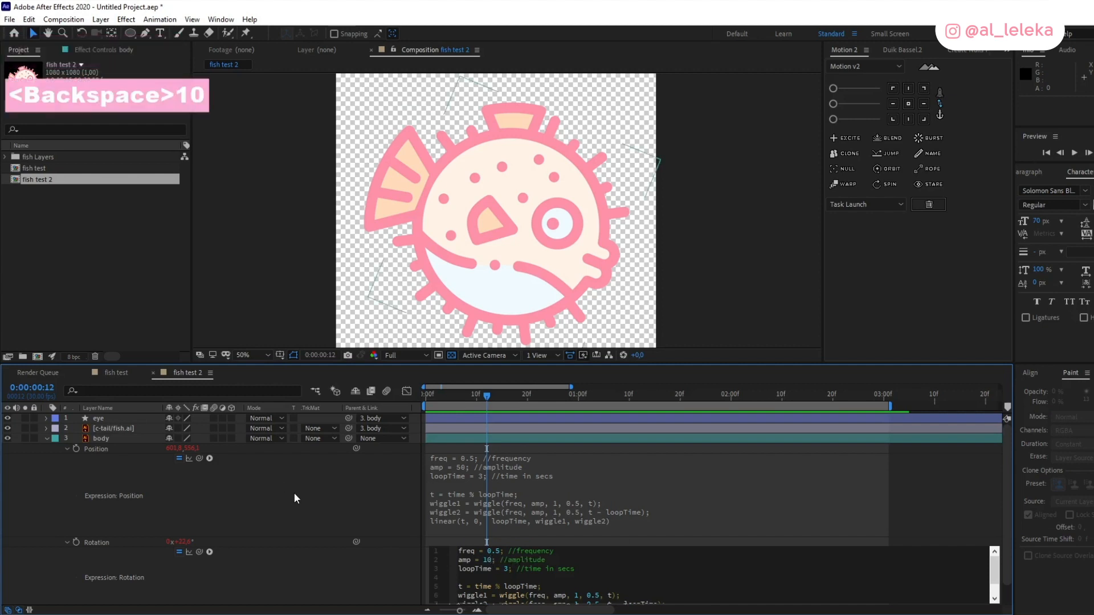
{"action": "key", "text": "space"}
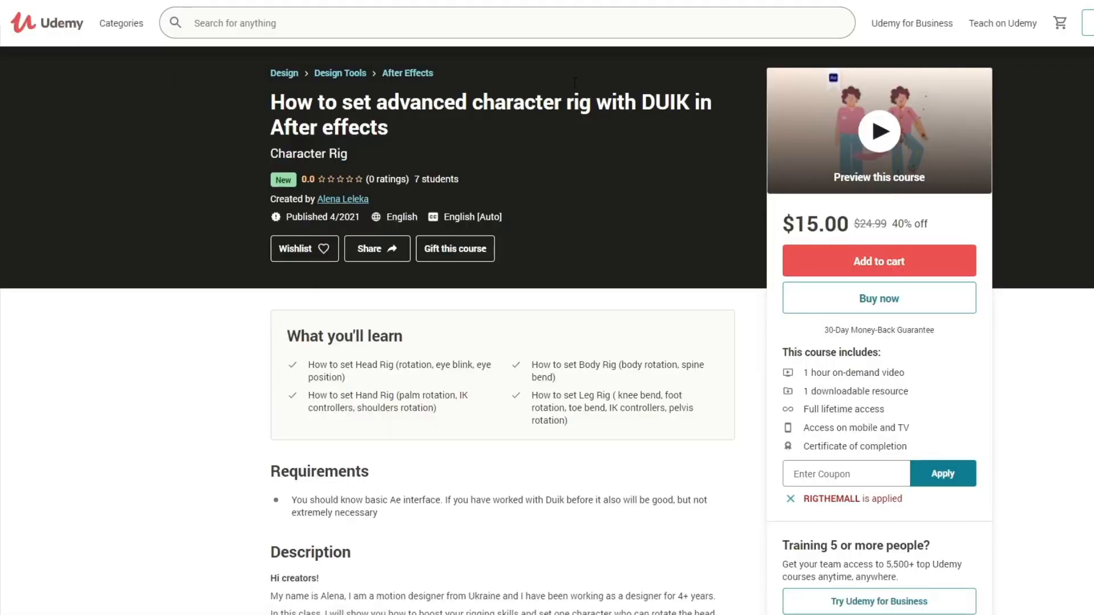
{"action": "mouse_move", "coordinate": [765, 249]}
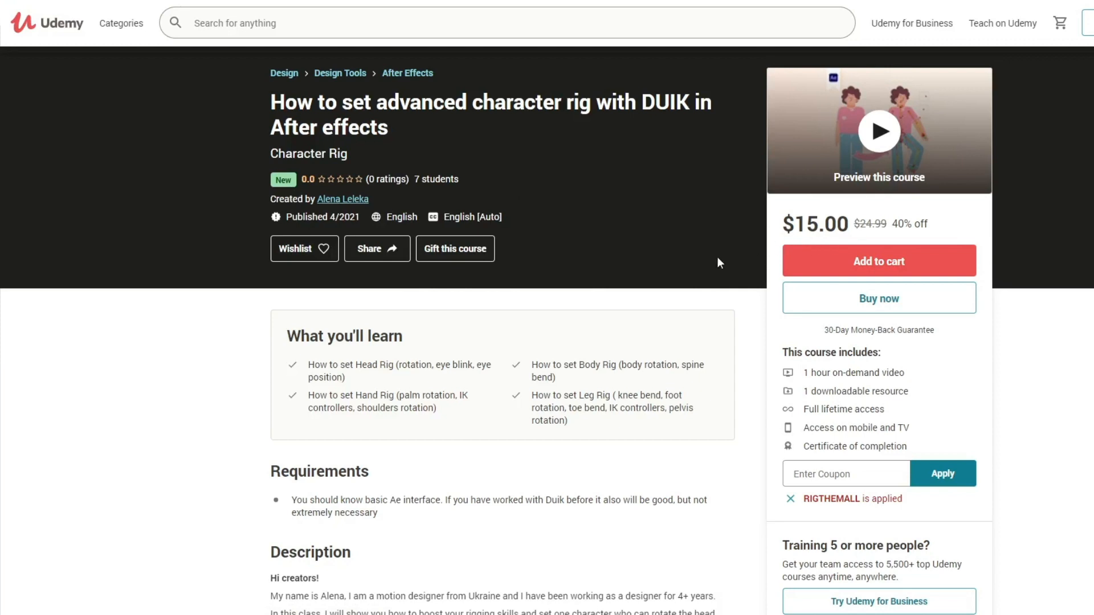
{"action": "scroll", "scroll_direction": "down", "scroll_amount": 3}
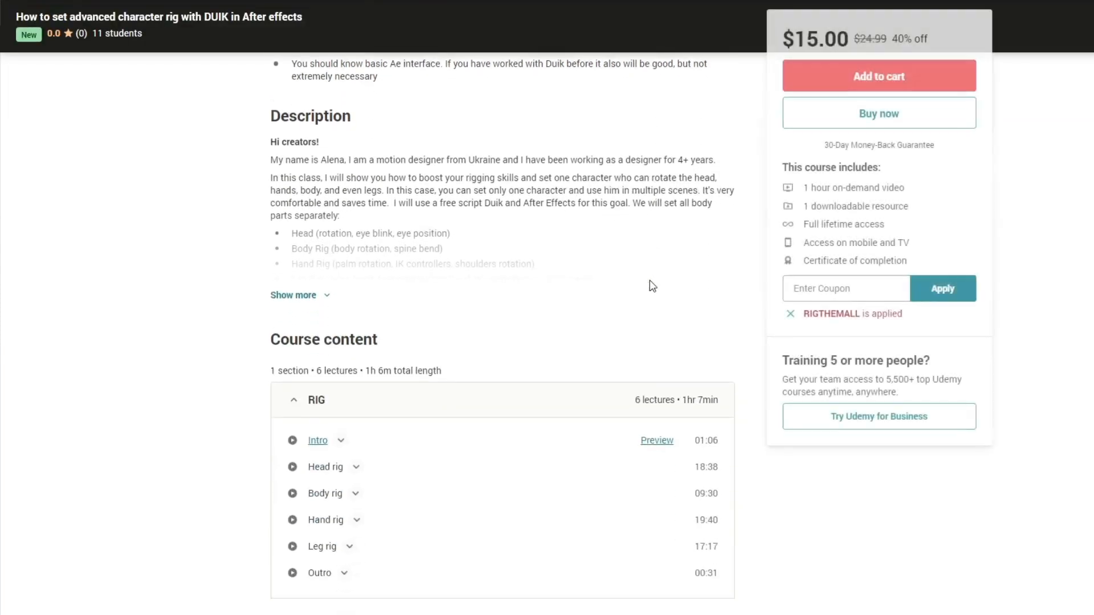
{"action": "scroll", "scroll_direction": "down", "scroll_amount": 3}
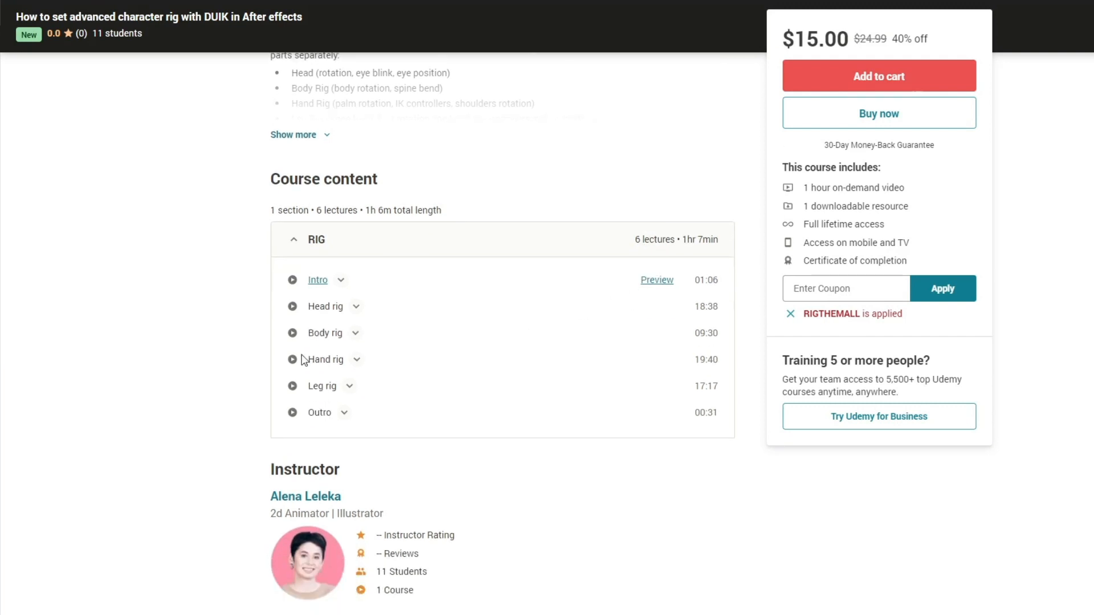
{"action": "mouse_move", "coordinate": [431, 398]}
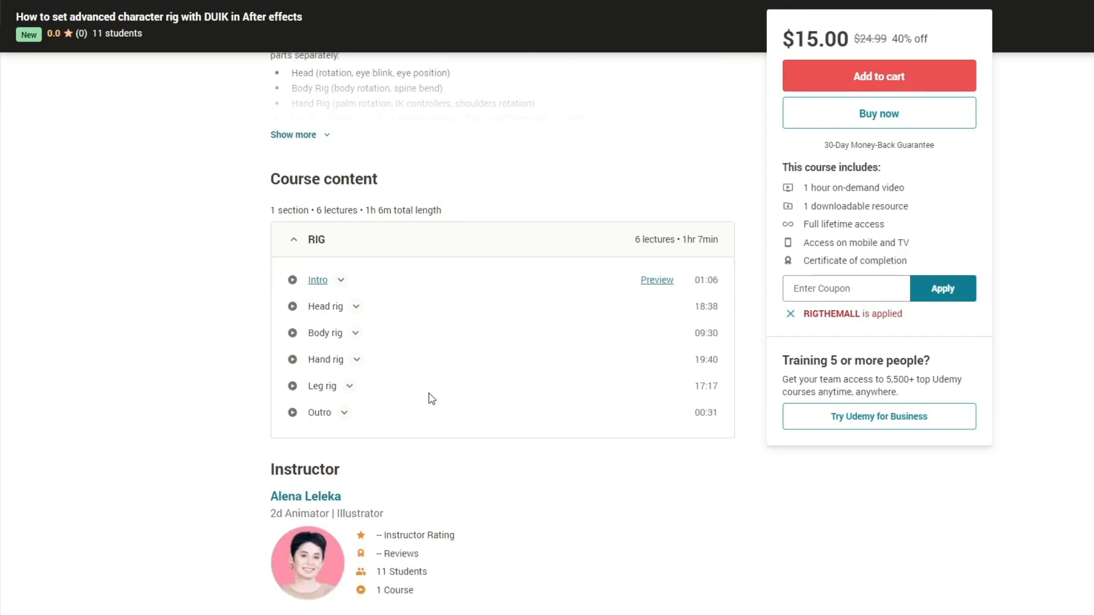
{"action": "scroll", "scroll_direction": "down", "scroll_amount": 3}
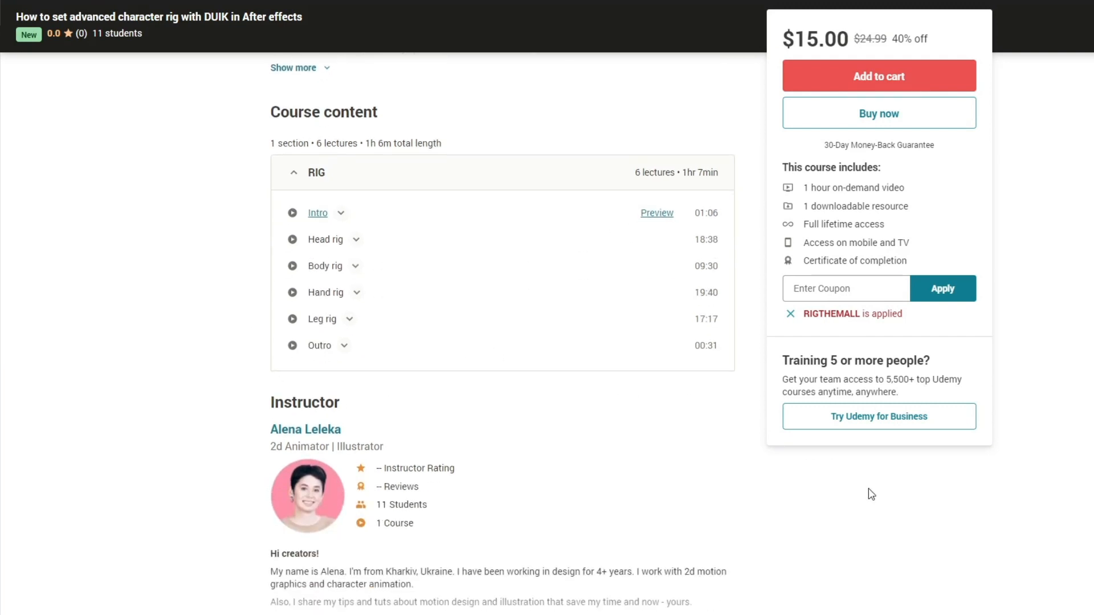
{"action": "scroll", "scroll_direction": "down", "scroll_amount": 3}
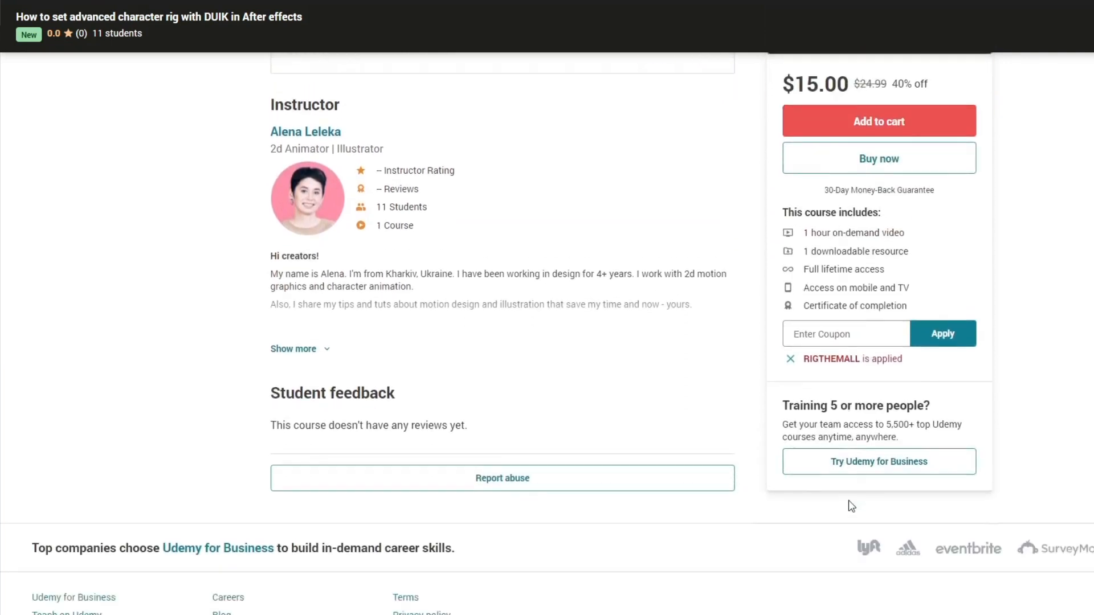